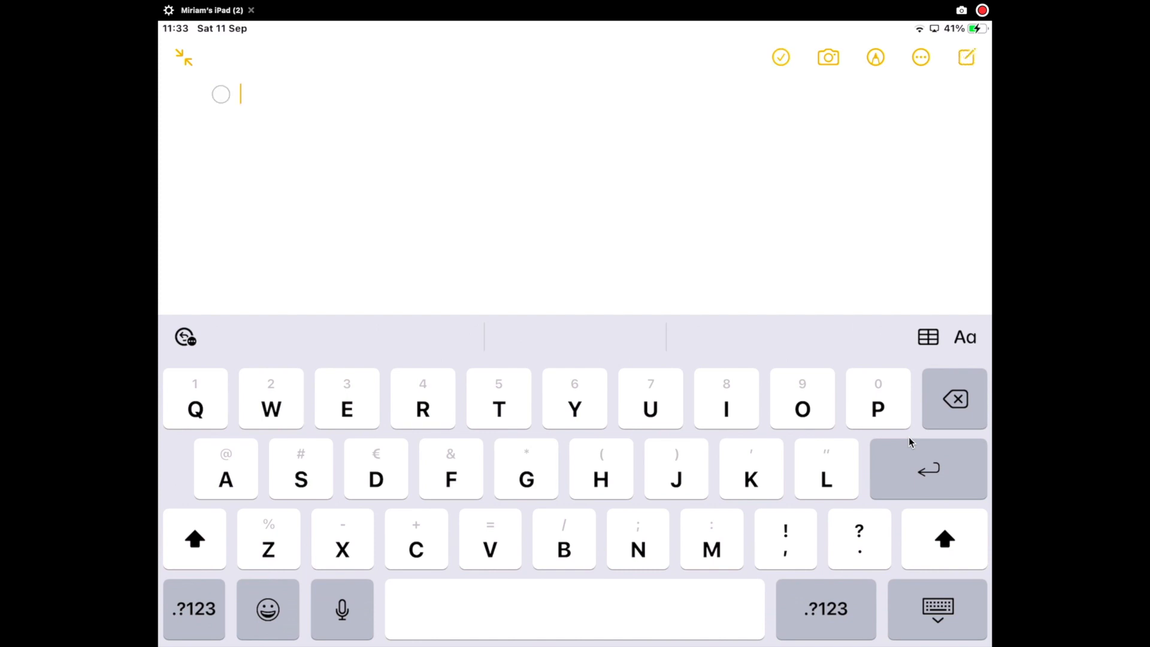
Add checklist items 'Record rtc' and 'Certificates', and tick off Record rtc
{"action": "left_click", "coordinate": [421, 409]}
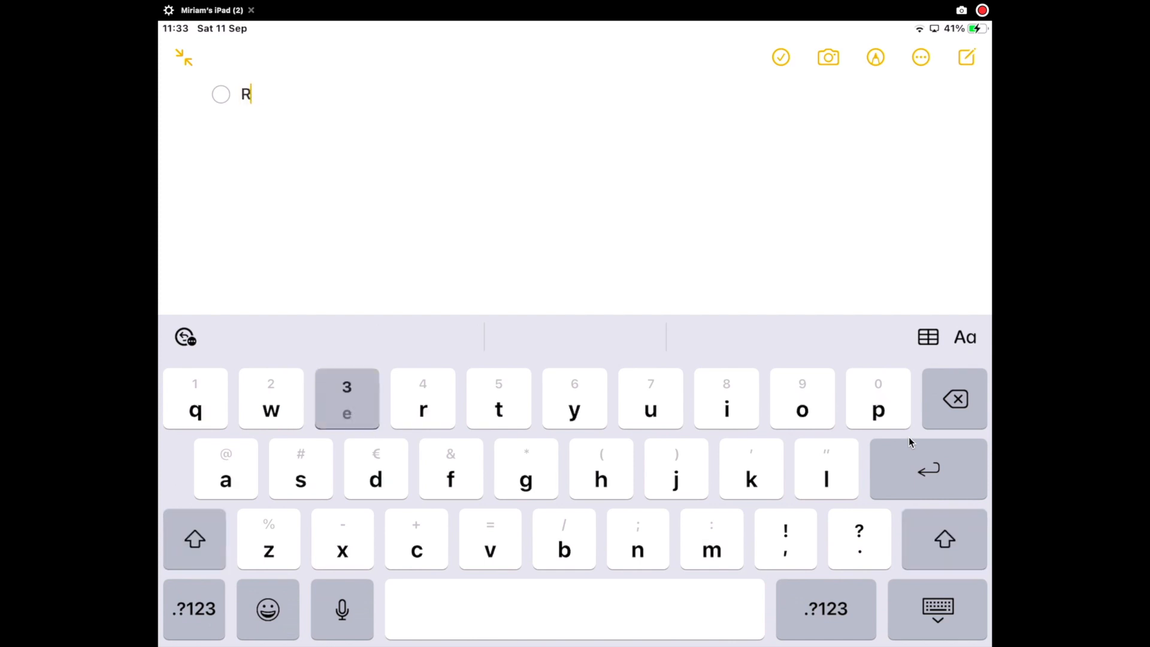
{"action": "type", "text": "ecord rtc"}
{"action": "type", "text": "Certificates"}
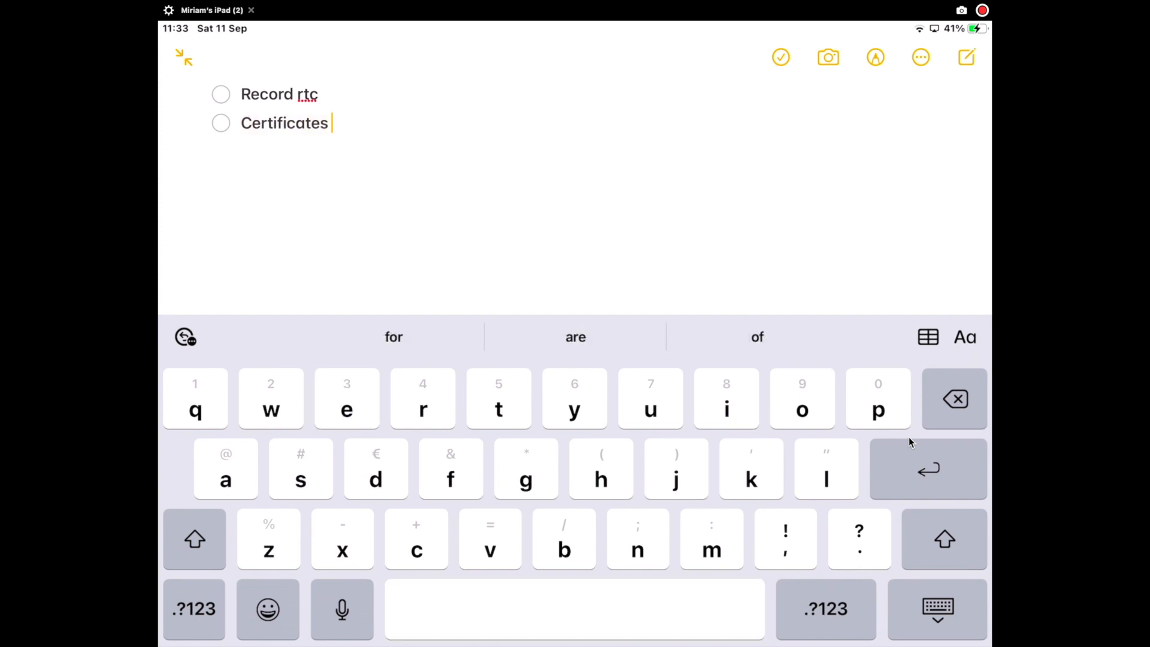
{"action": "left_click", "coordinate": [927, 469]}
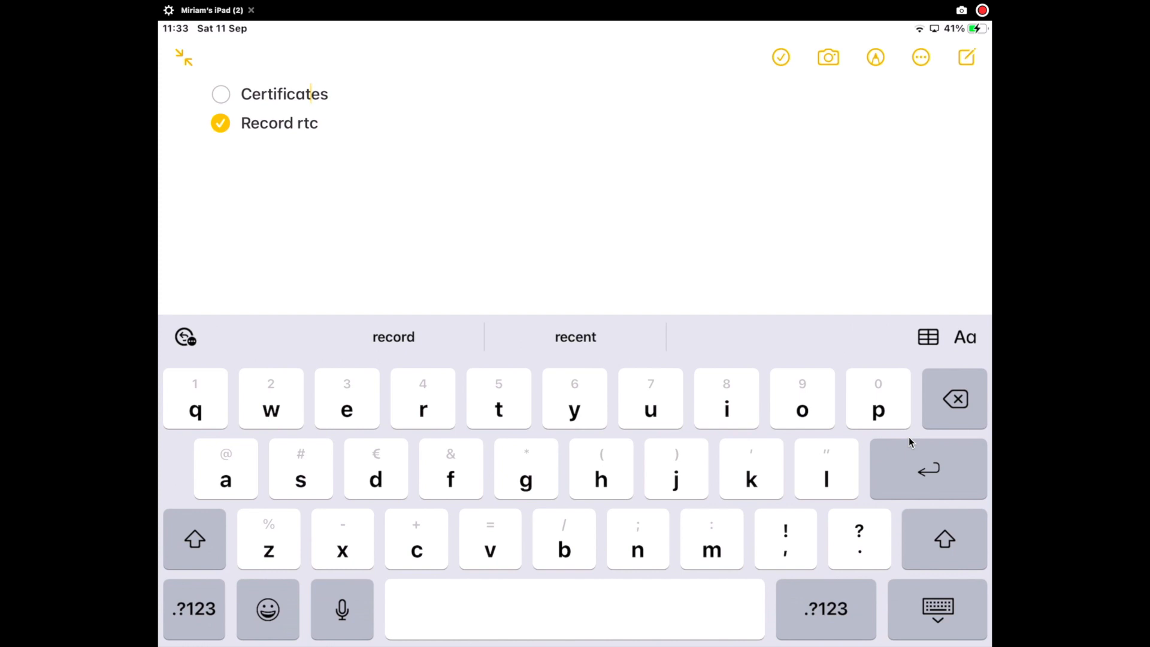
Dismiss the photo/scan menu and switch the note into Markup drawing mode
{"action": "left_click", "coordinate": [193, 539]}
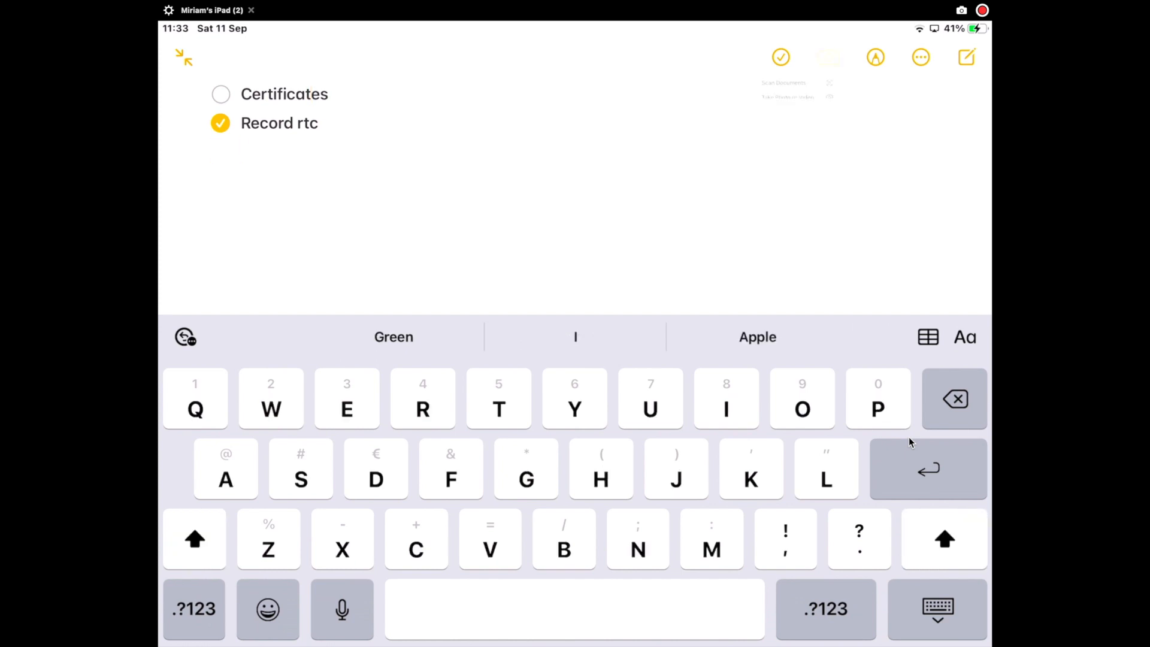
{"action": "left_click", "coordinate": [827, 58]}
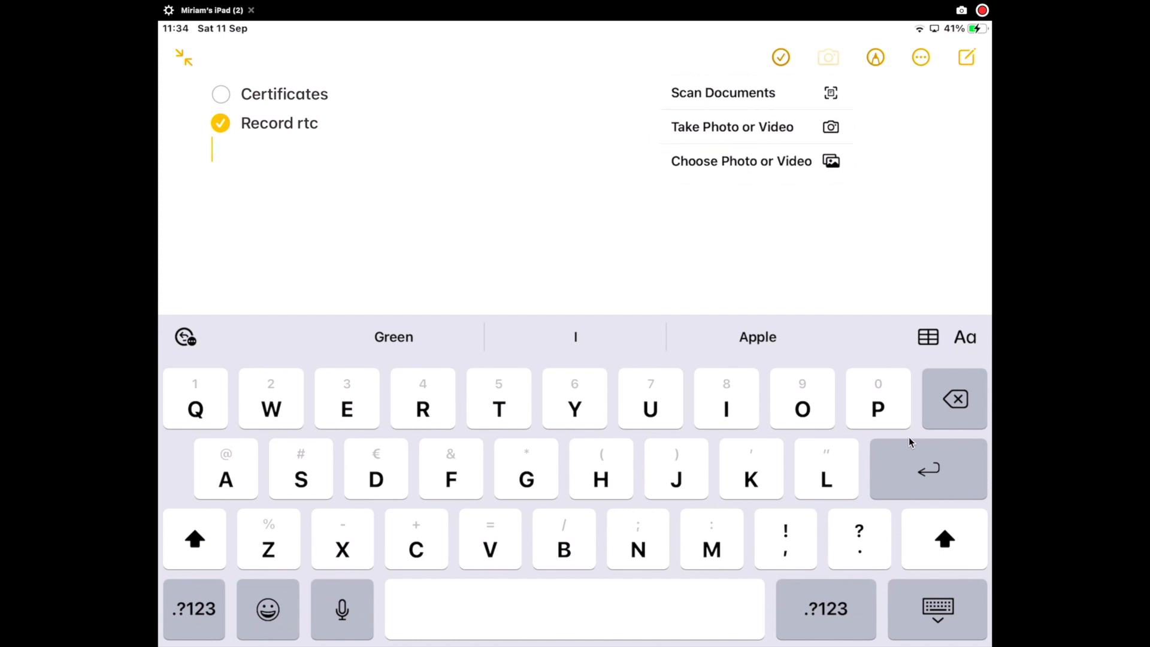
{"action": "left_click", "coordinate": [875, 57]}
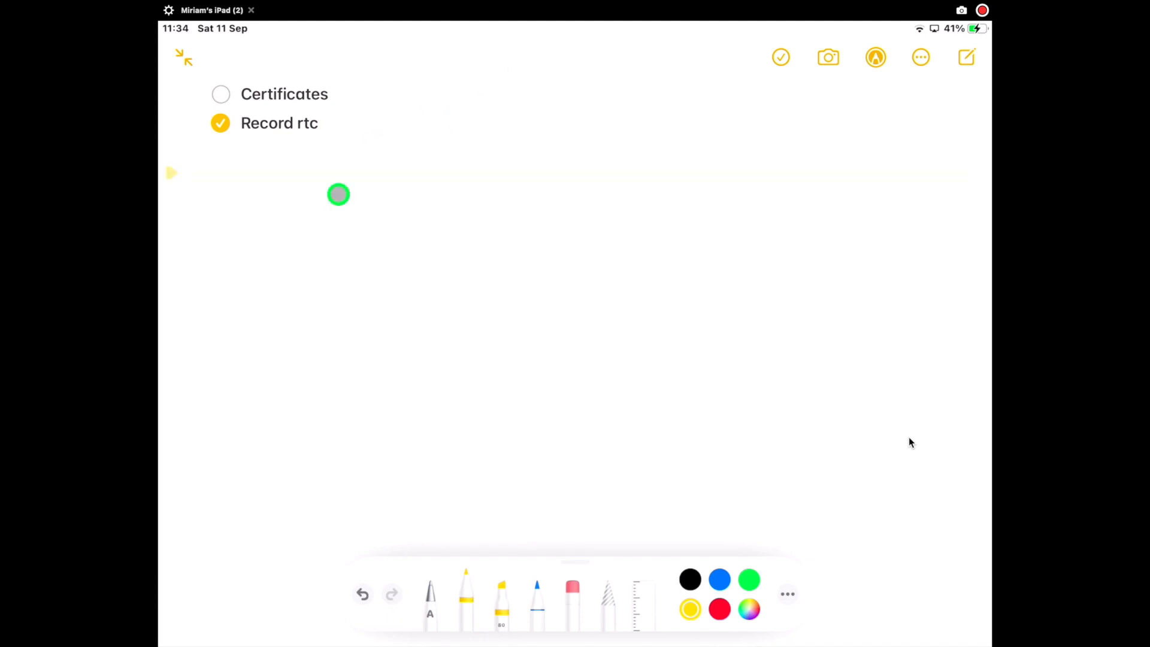
{"action": "left_click", "coordinate": [430, 603]}
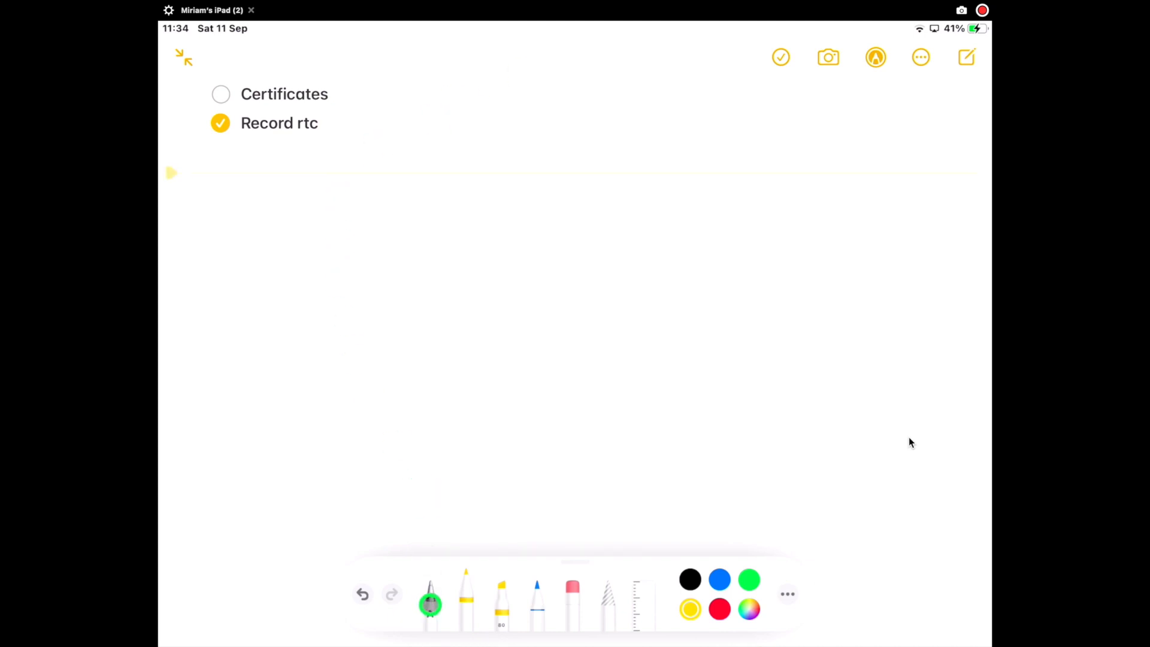
{"action": "left_click", "coordinate": [633, 601]}
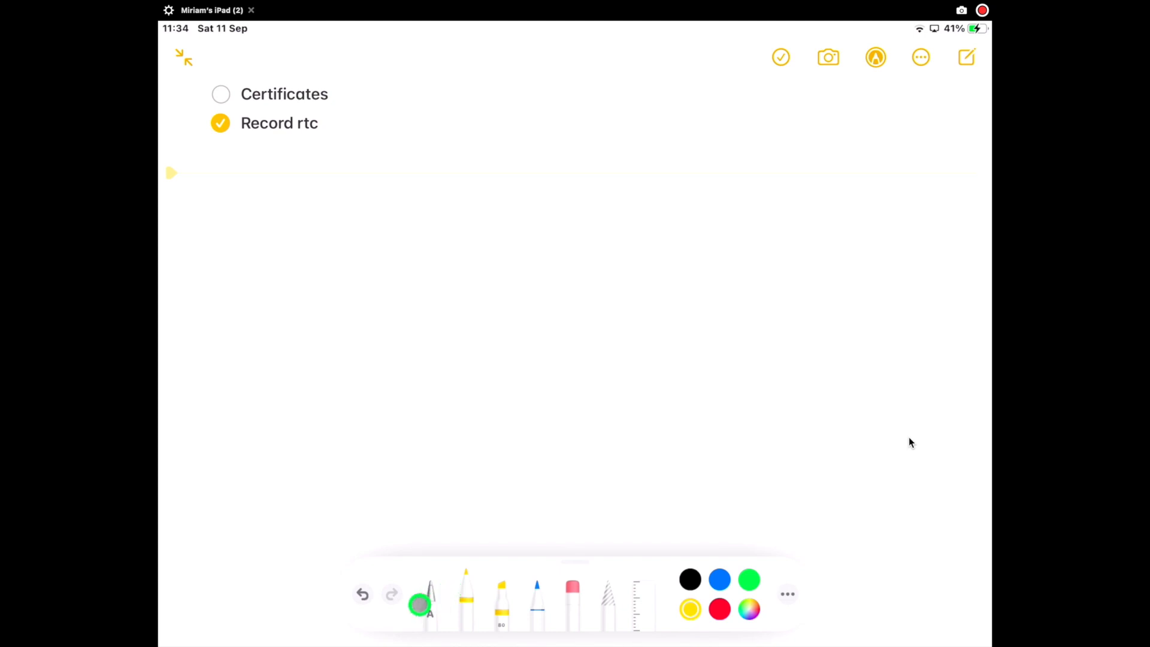
{"action": "left_click", "coordinate": [430, 601]}
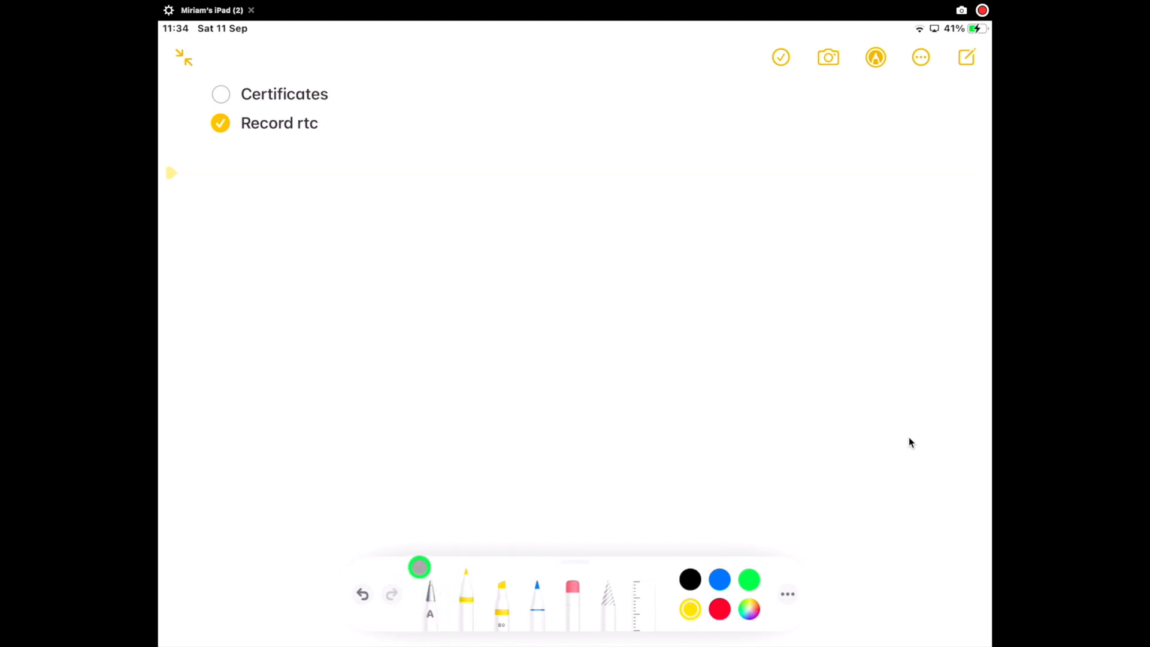
{"action": "left_click", "coordinate": [430, 594]}
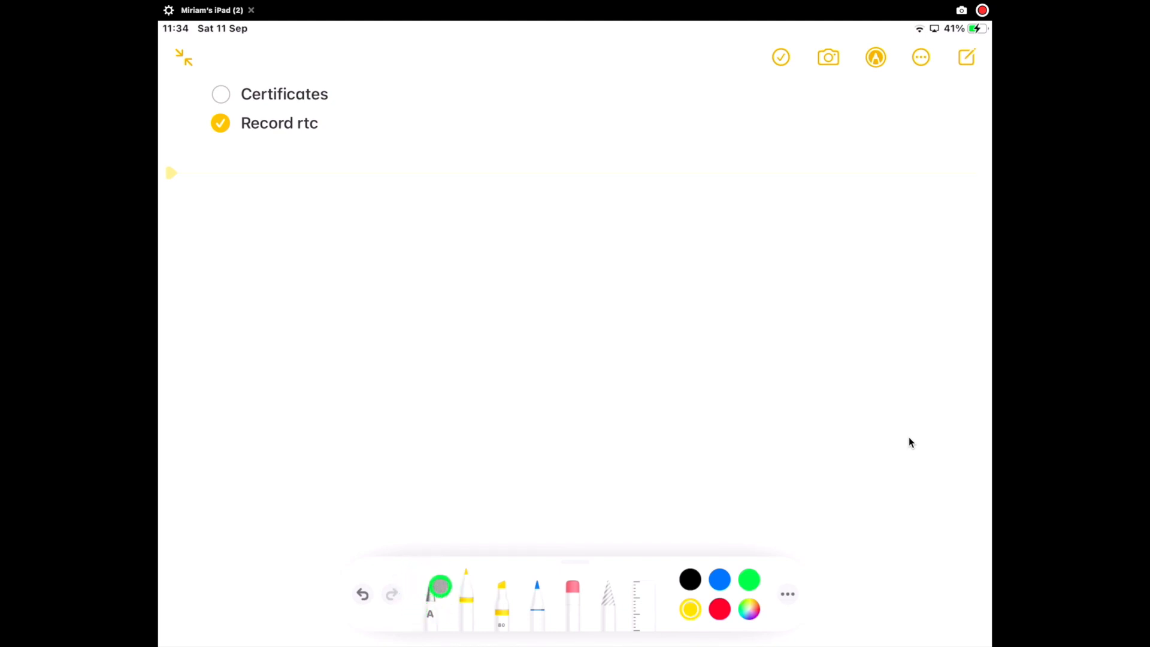
{"action": "left_click", "coordinate": [463, 591]}
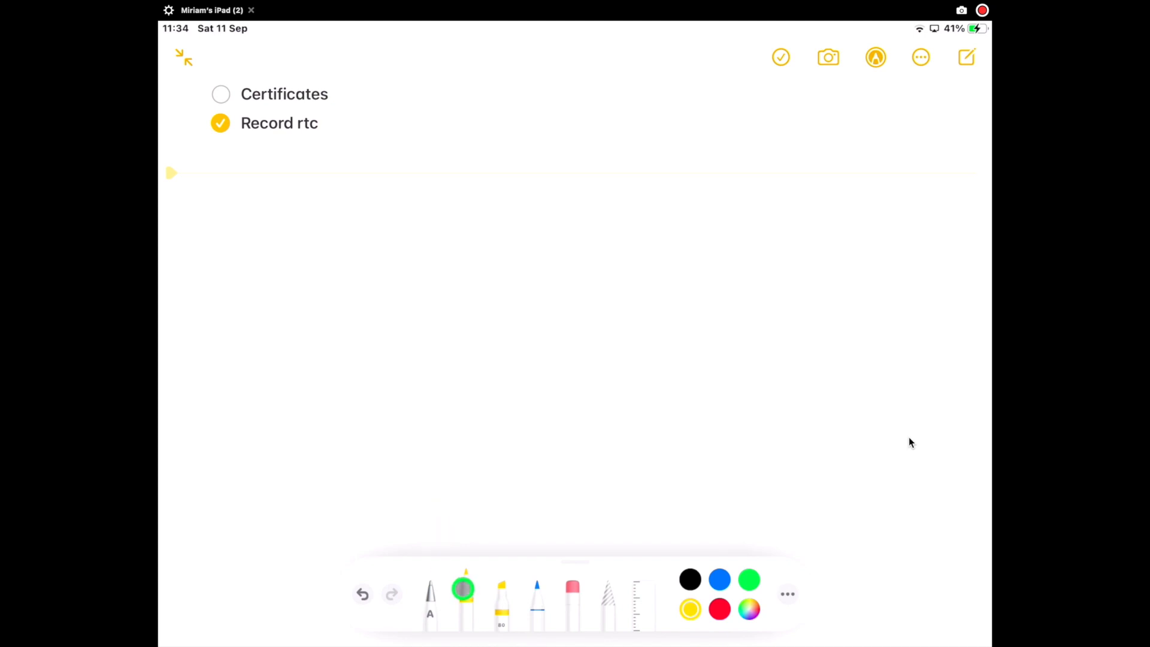
{"action": "left_click", "coordinate": [638, 595]}
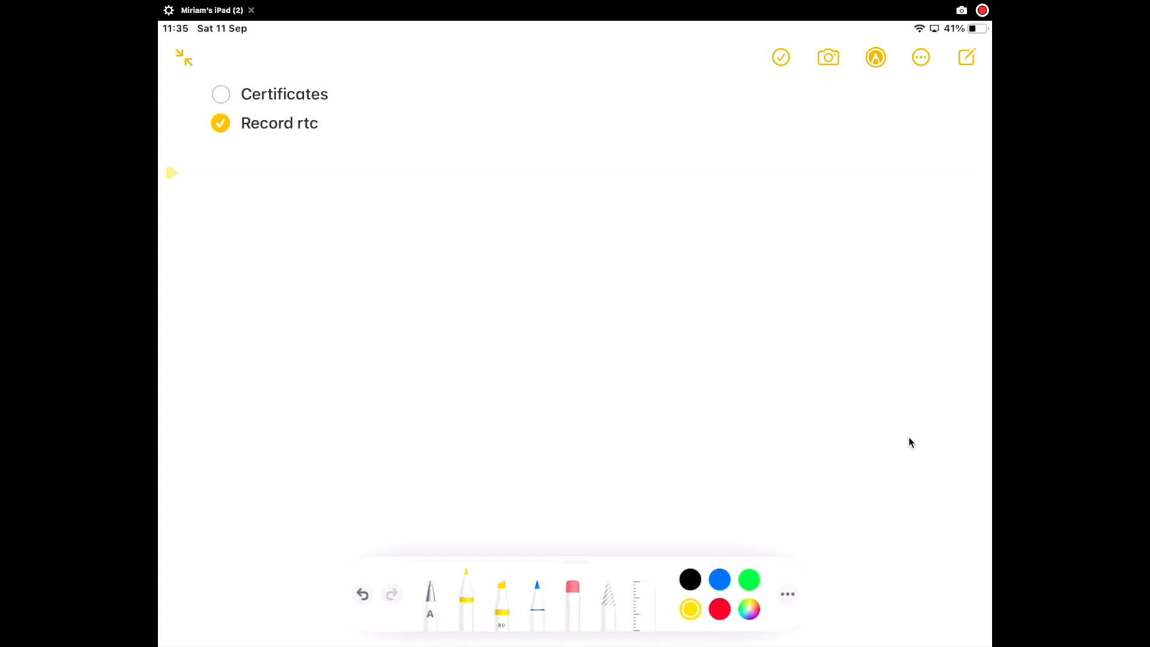
Sketch a red square and circle, a yellow triangle, and a green oval
{"action": "left_click", "coordinate": [719, 609]}
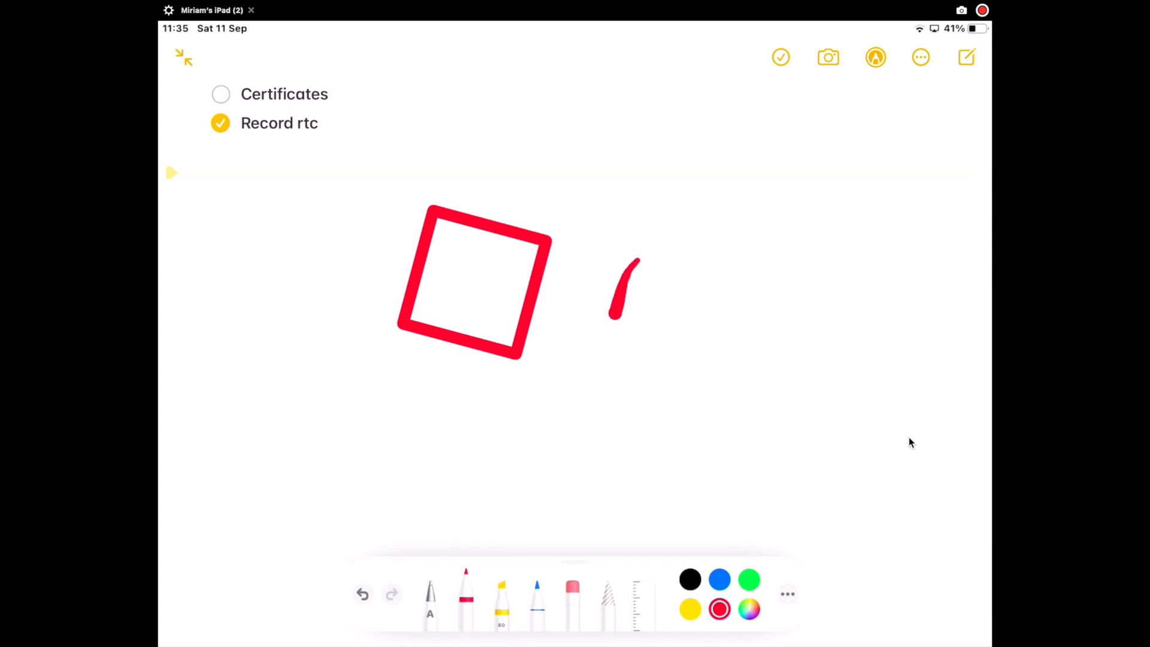
{"action": "left_click_drag", "start_coordinate": [613, 264], "coordinate": [660, 352]}
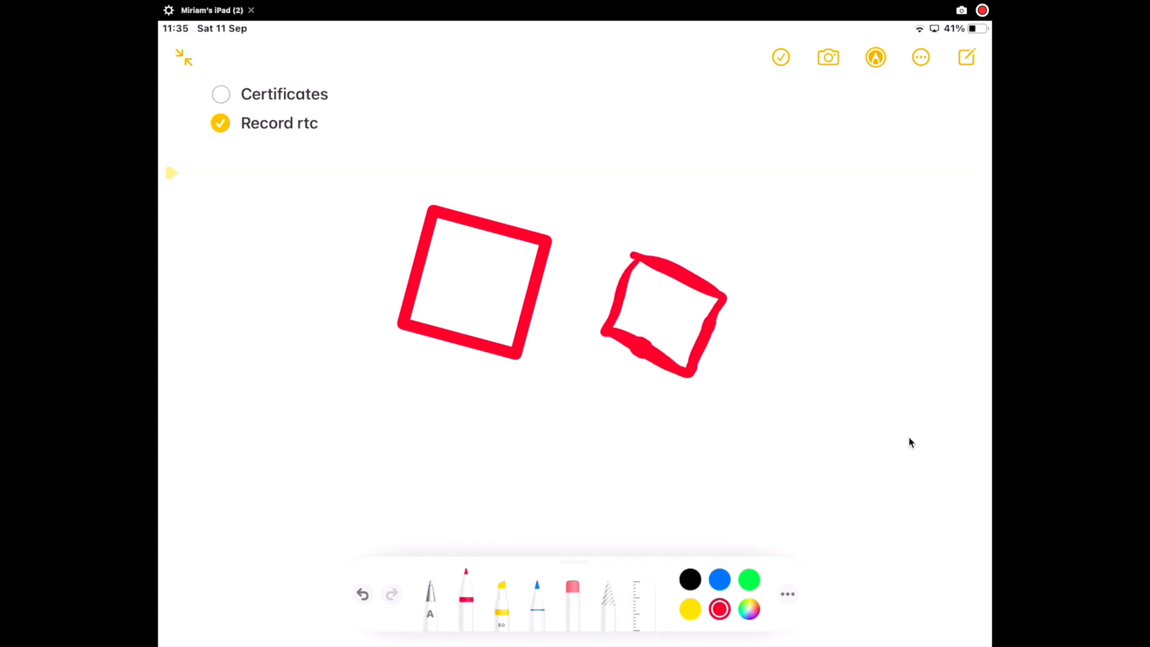
{"action": "left_click", "coordinate": [572, 594]}
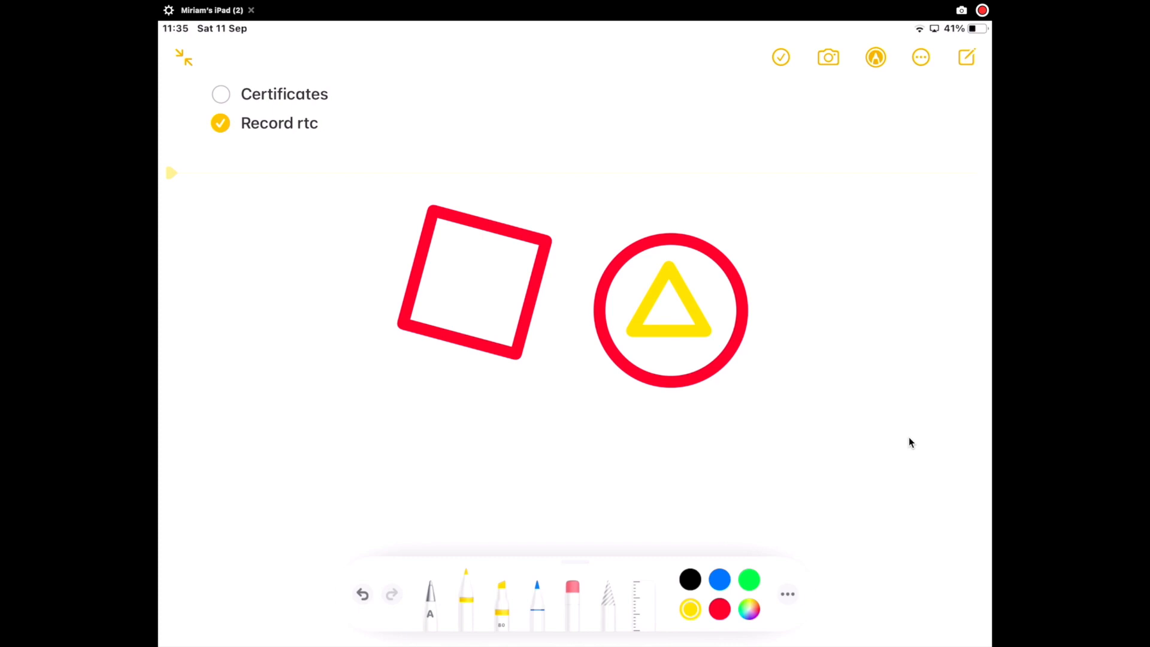
{"action": "left_click", "coordinate": [748, 579]}
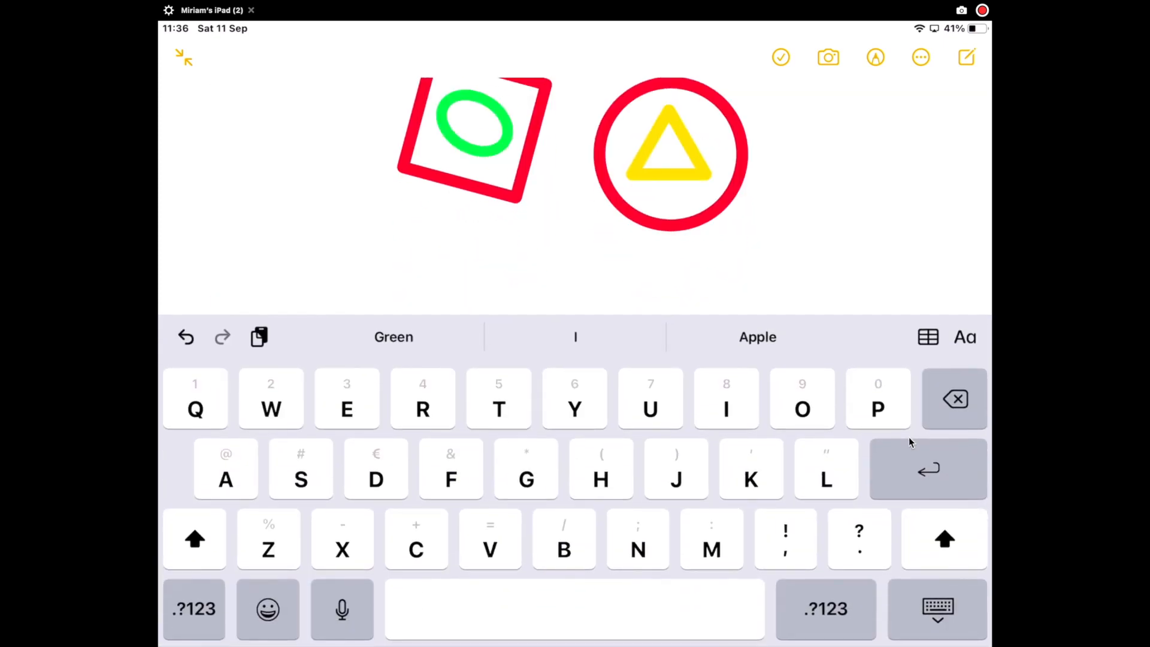
Try the ruler, then close the drawing toolbar and bring up the note's ⋯ menu
{"action": "left_click", "coordinate": [936, 609]}
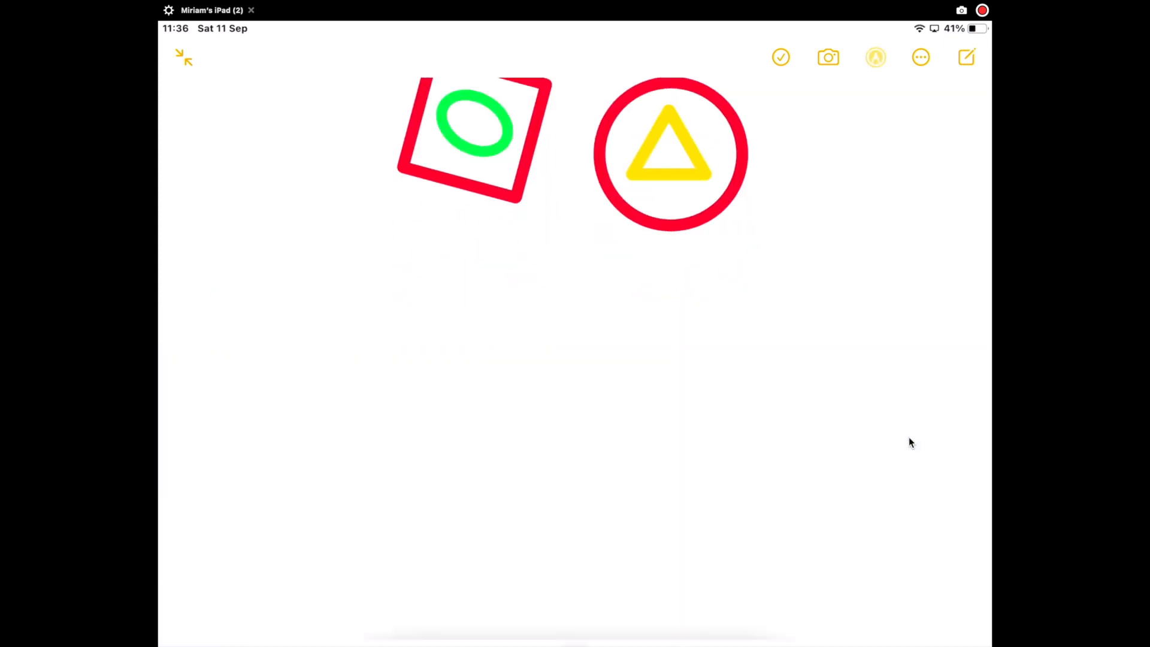
{"action": "left_click", "coordinate": [875, 57]}
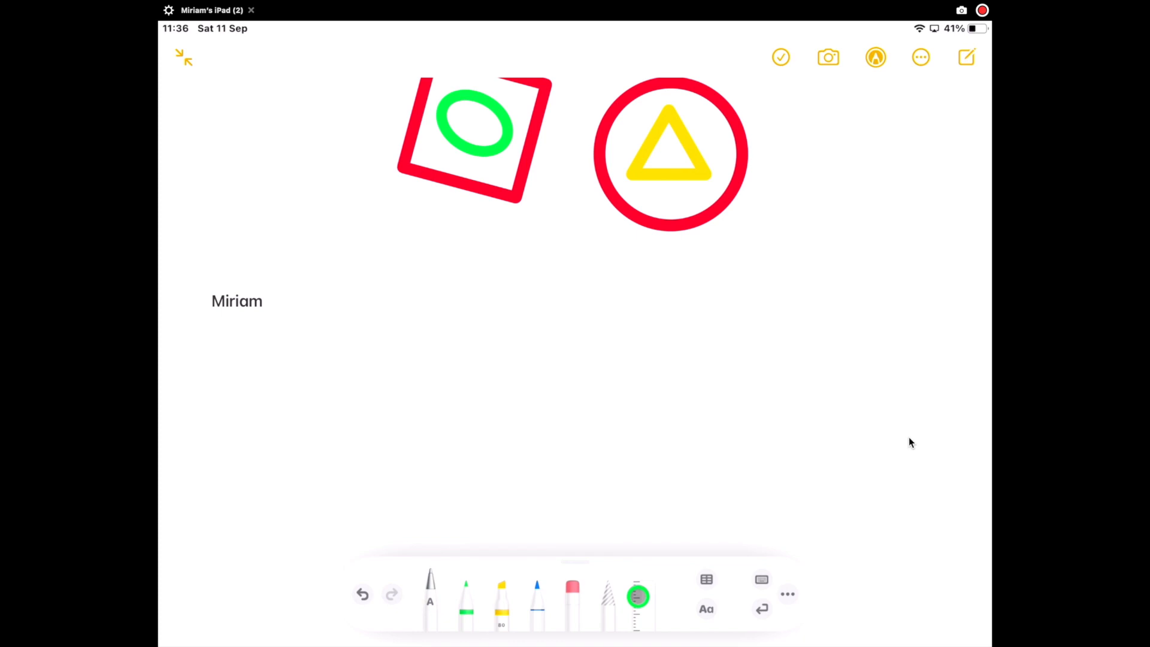
{"action": "left_click", "coordinate": [637, 595]}
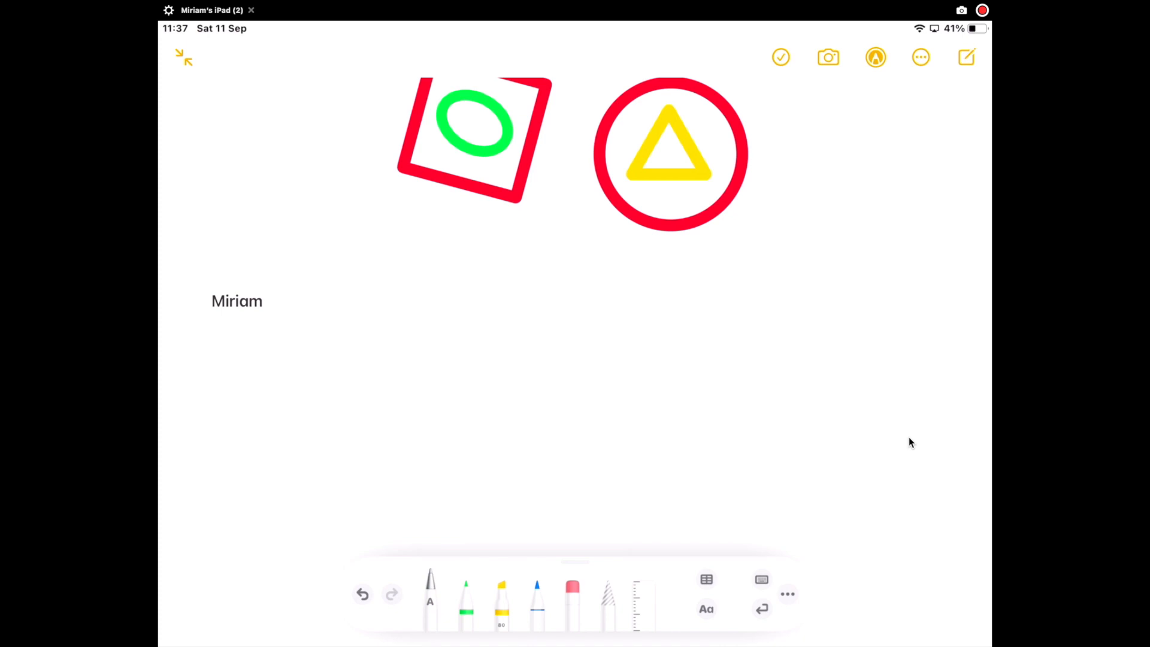
{"action": "left_click", "coordinate": [920, 57]}
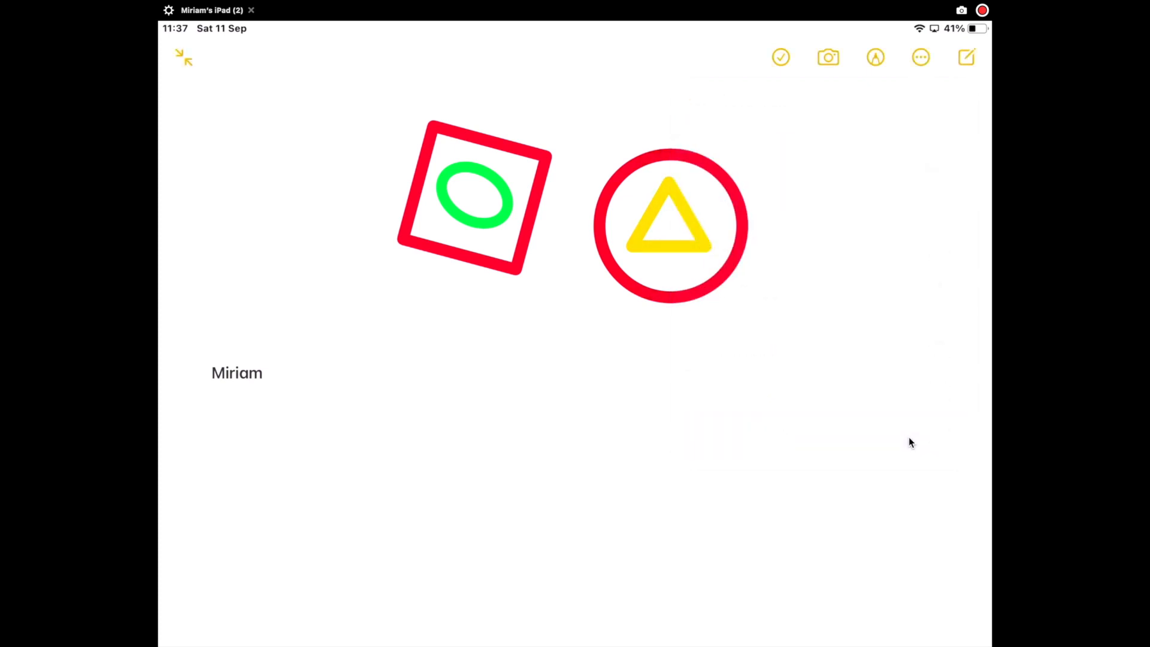
{"action": "left_click", "coordinate": [920, 58]}
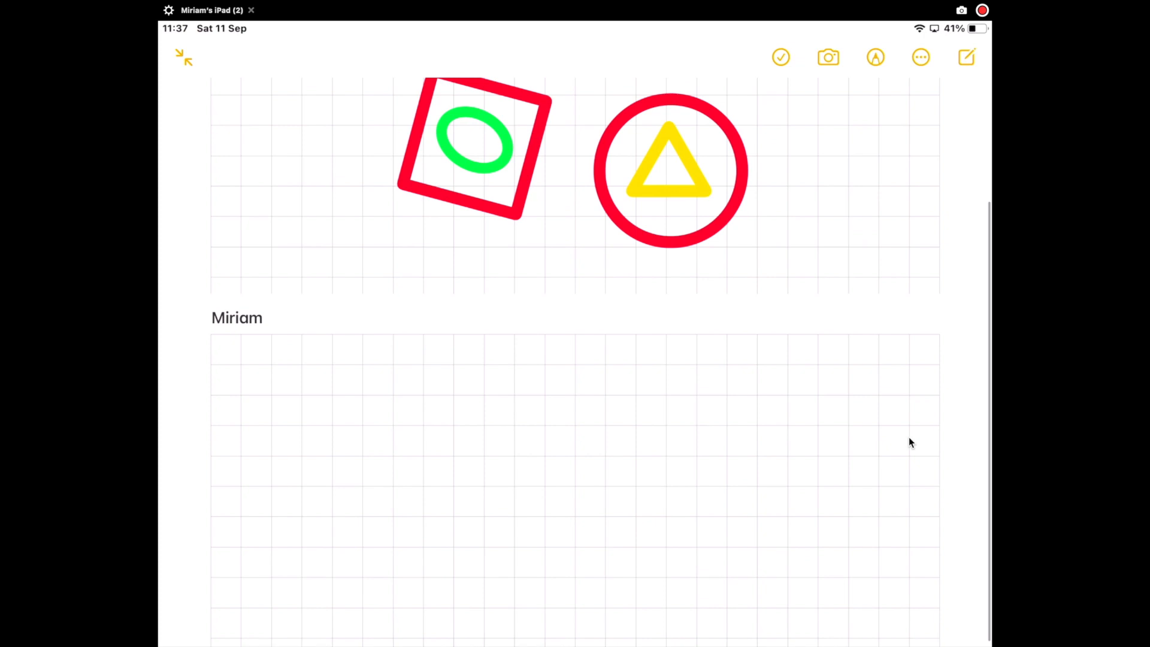
{"action": "scroll", "scroll_direction": "down", "scroll_amount": 3}
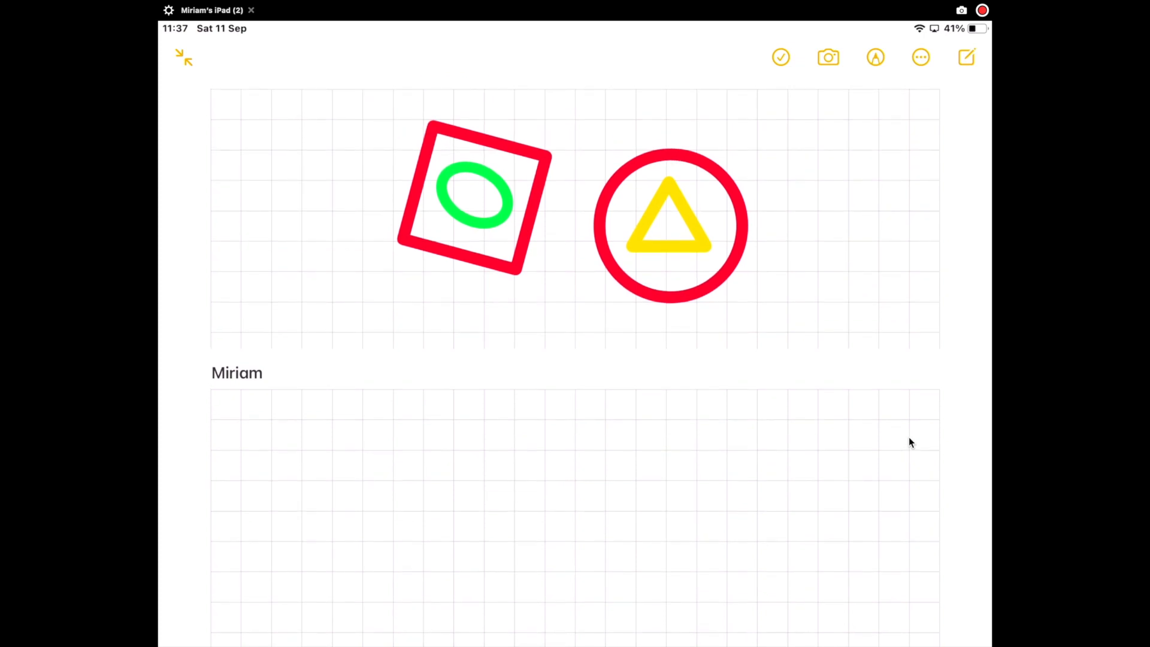
{"action": "left_click", "coordinate": [875, 57]}
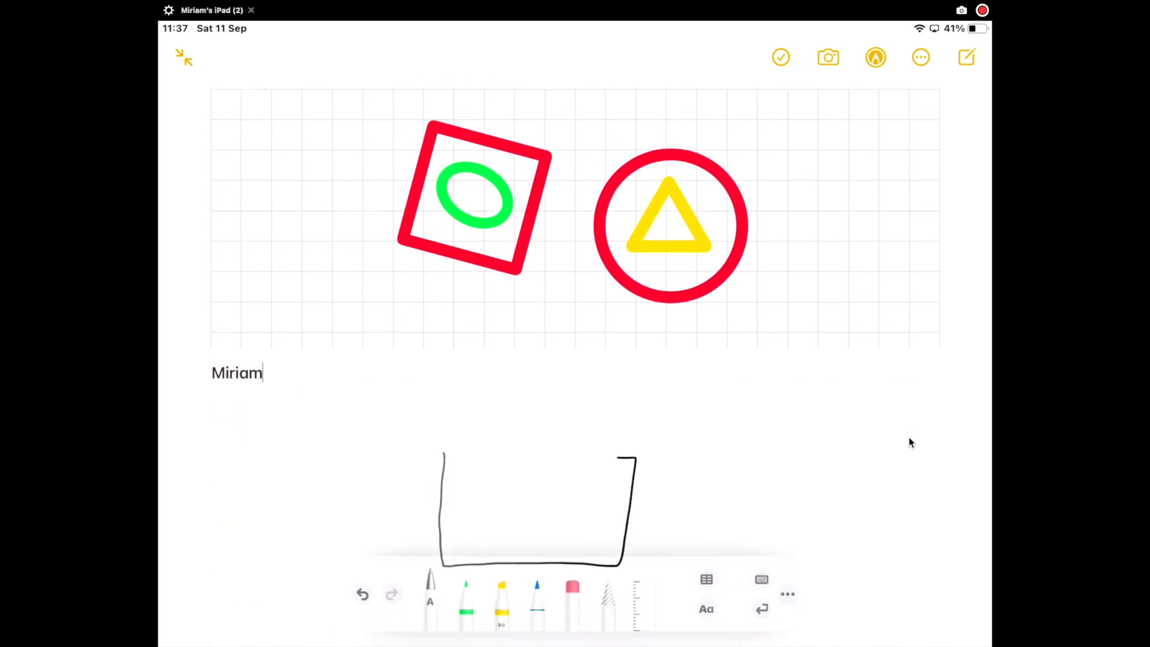
{"action": "type", "text": "D"}
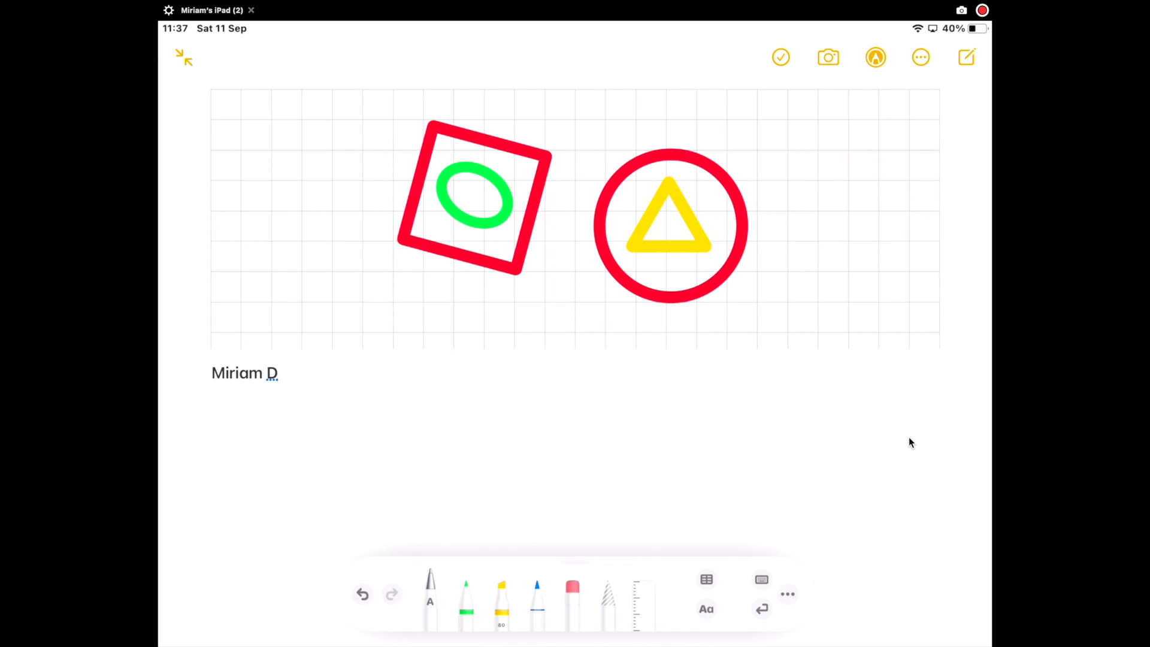
{"action": "left_click", "coordinate": [920, 57]}
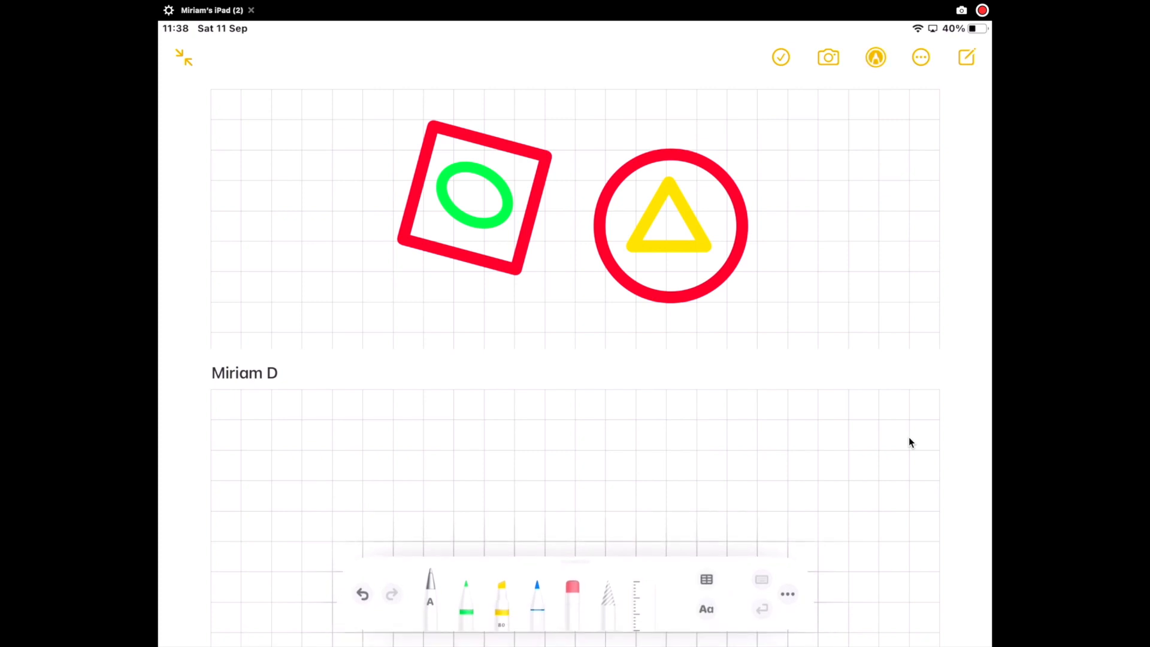
{"action": "left_click", "coordinate": [466, 594]}
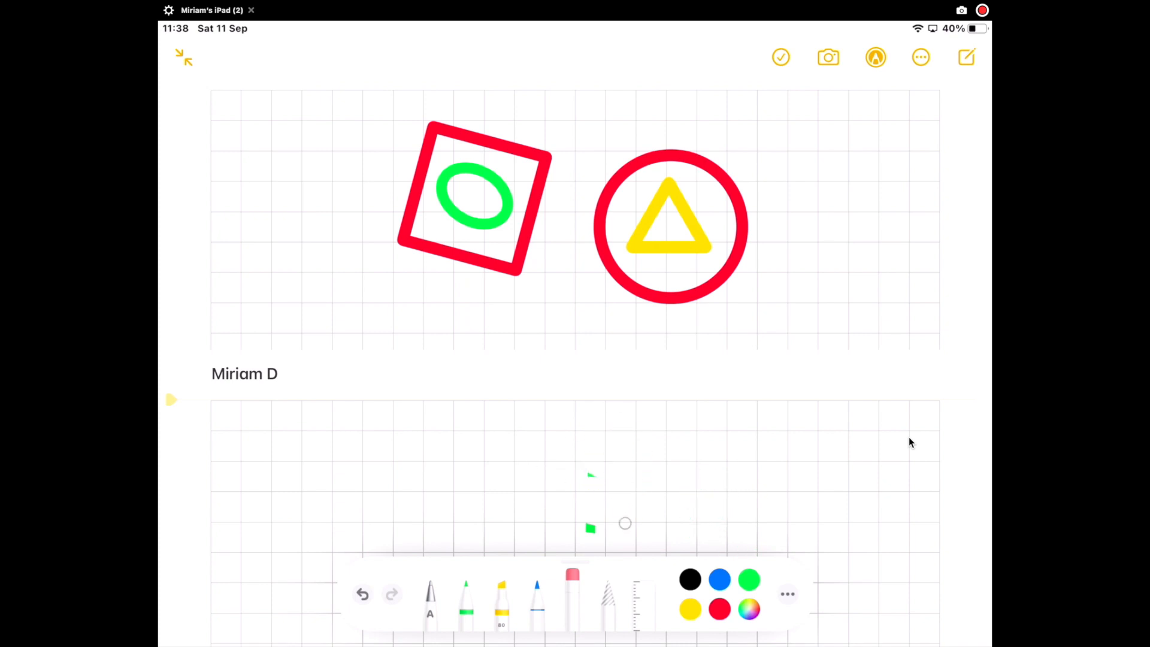
Pick the green marker and draw L-shaped chart axes
{"action": "left_click", "coordinate": [466, 597]}
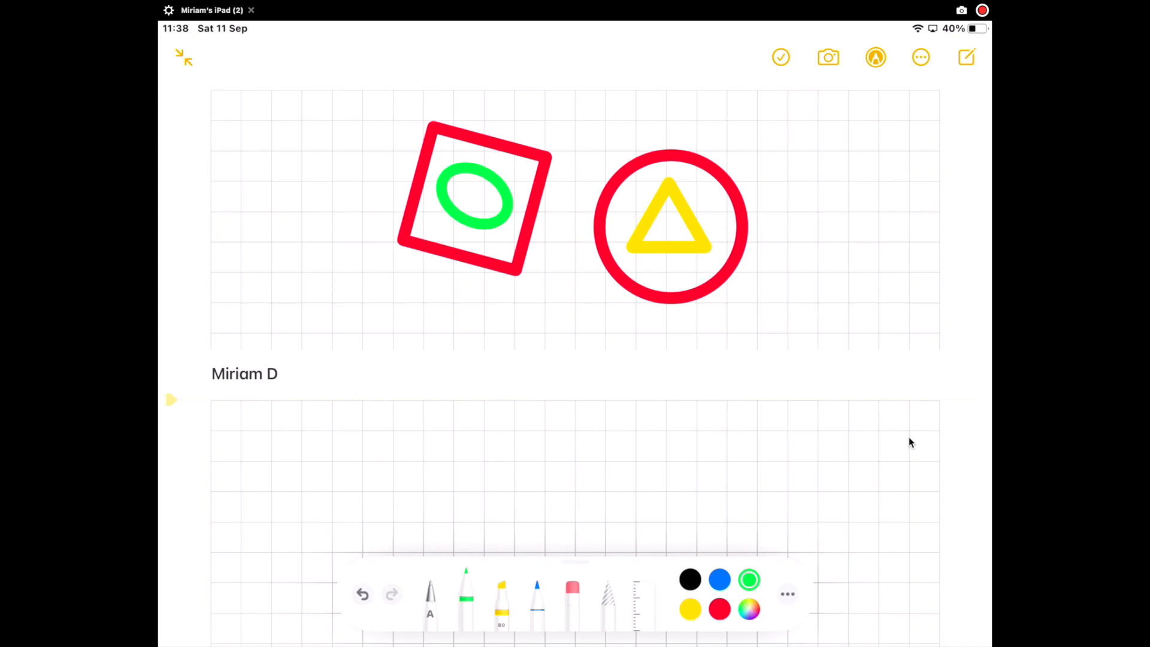
{"action": "left_click", "coordinate": [465, 598]}
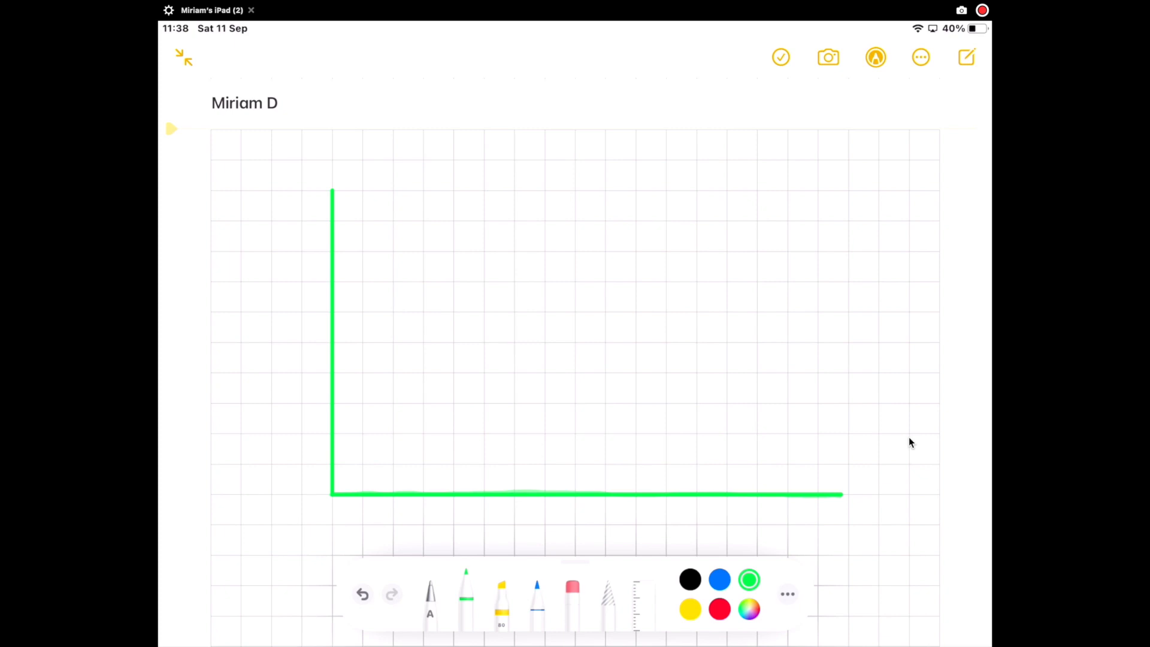
Draw a tall red bar and a shorter blue bar, then show the notes list
{"action": "left_click", "coordinate": [719, 608]}
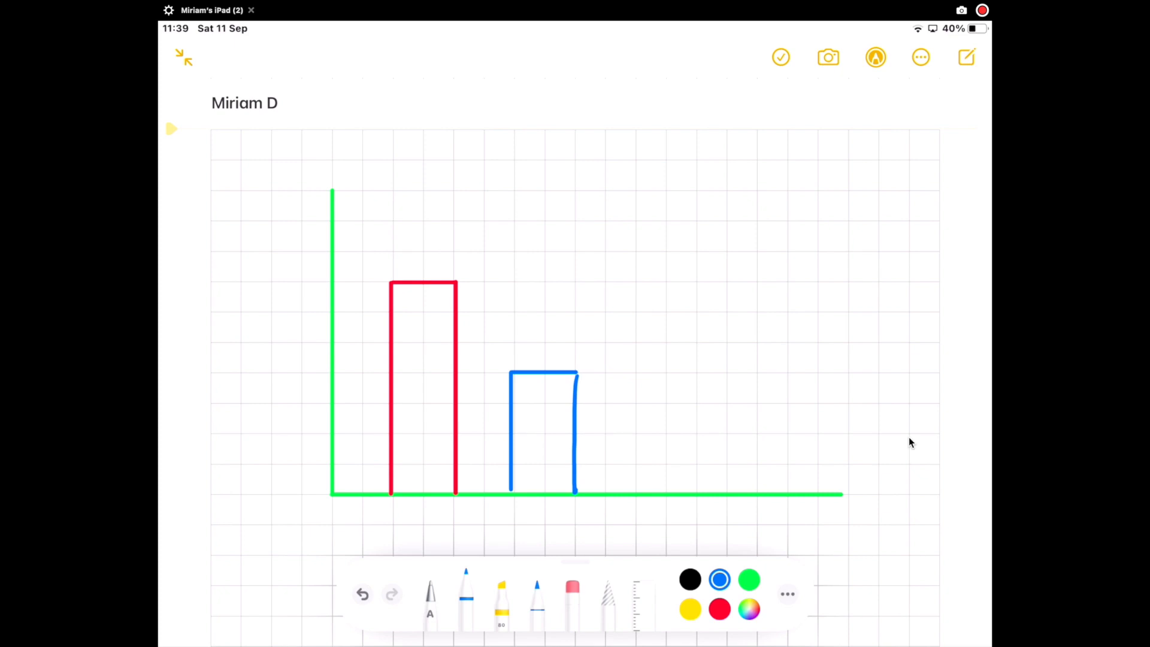
{"action": "left_click", "coordinate": [572, 594]}
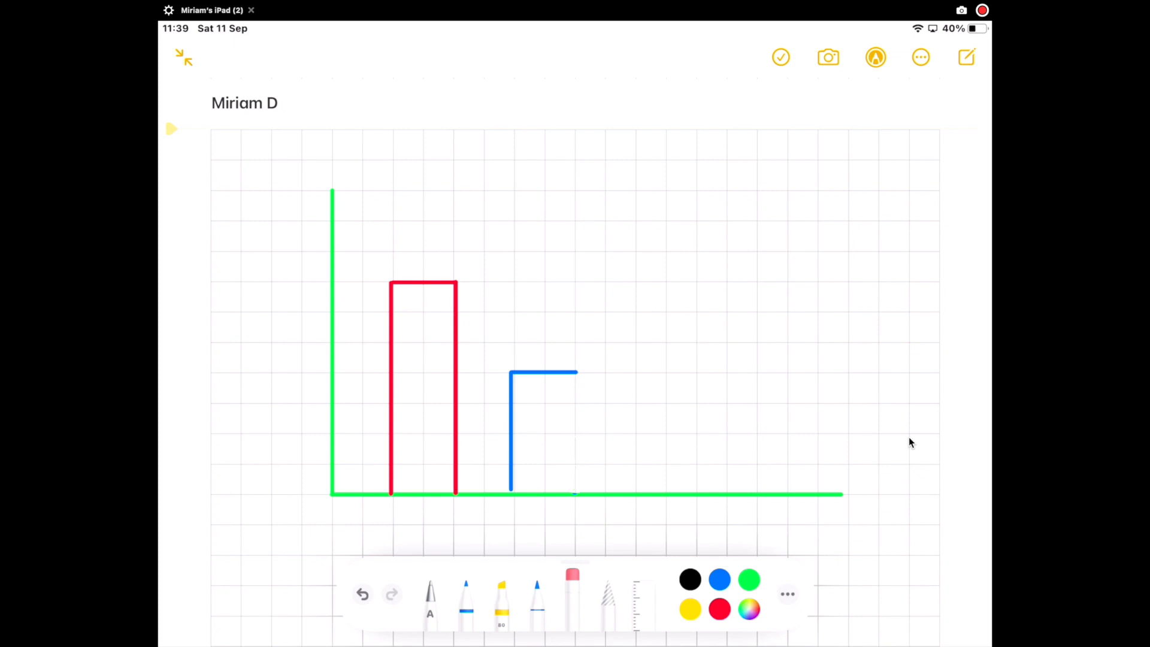
{"action": "left_click", "coordinate": [719, 579]}
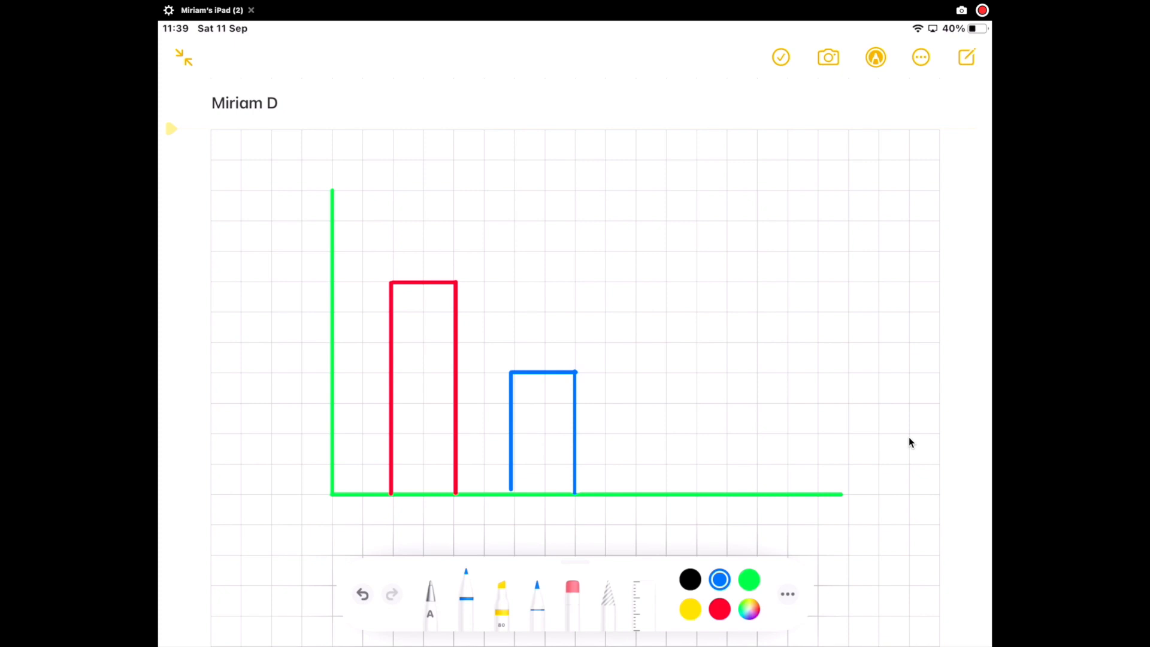
{"action": "left_click", "coordinate": [183, 57]}
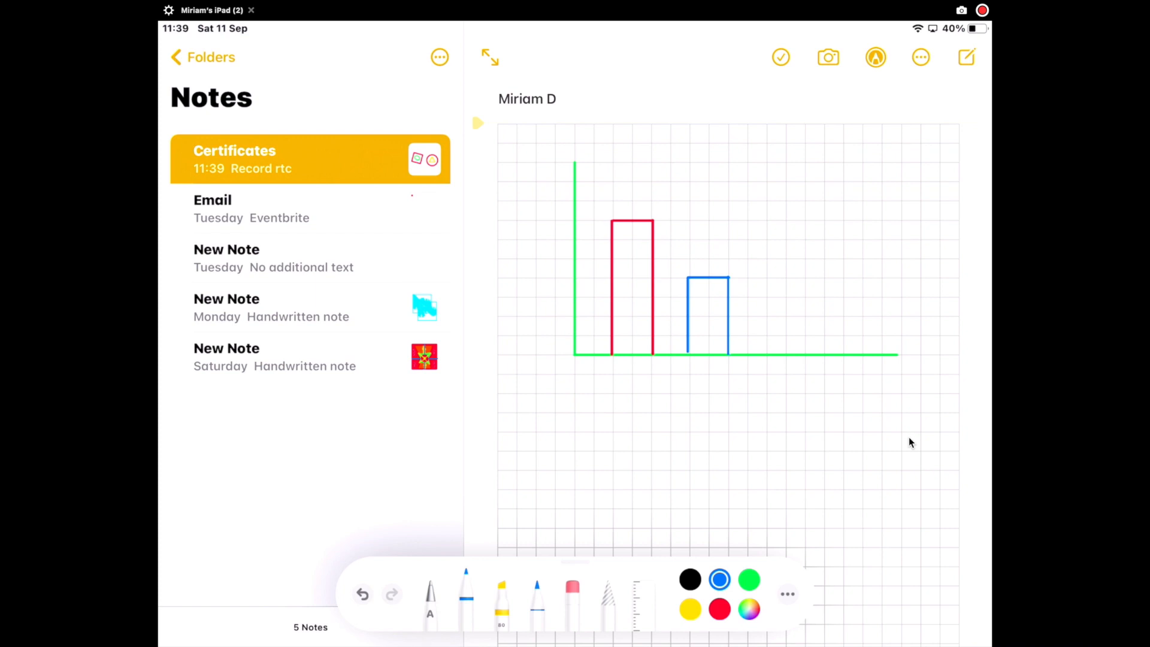
Create a 'Maths Notes' folder, move the Certificates note into it, and open it
{"action": "left_click", "coordinate": [203, 58]}
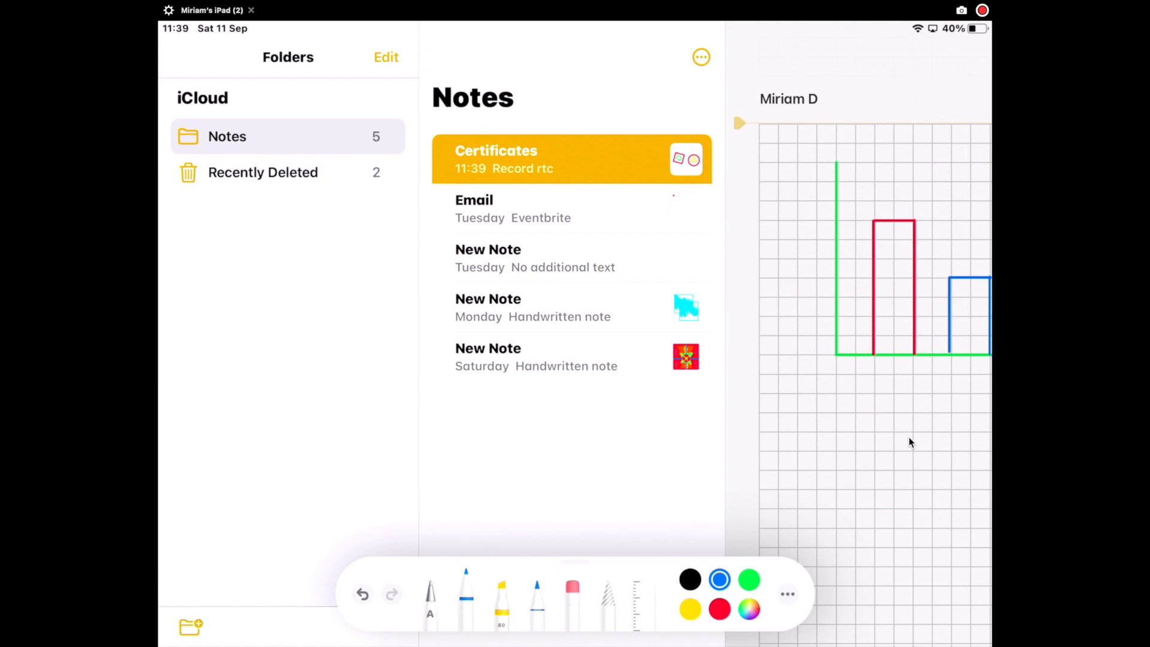
{"action": "left_click", "coordinate": [189, 627]}
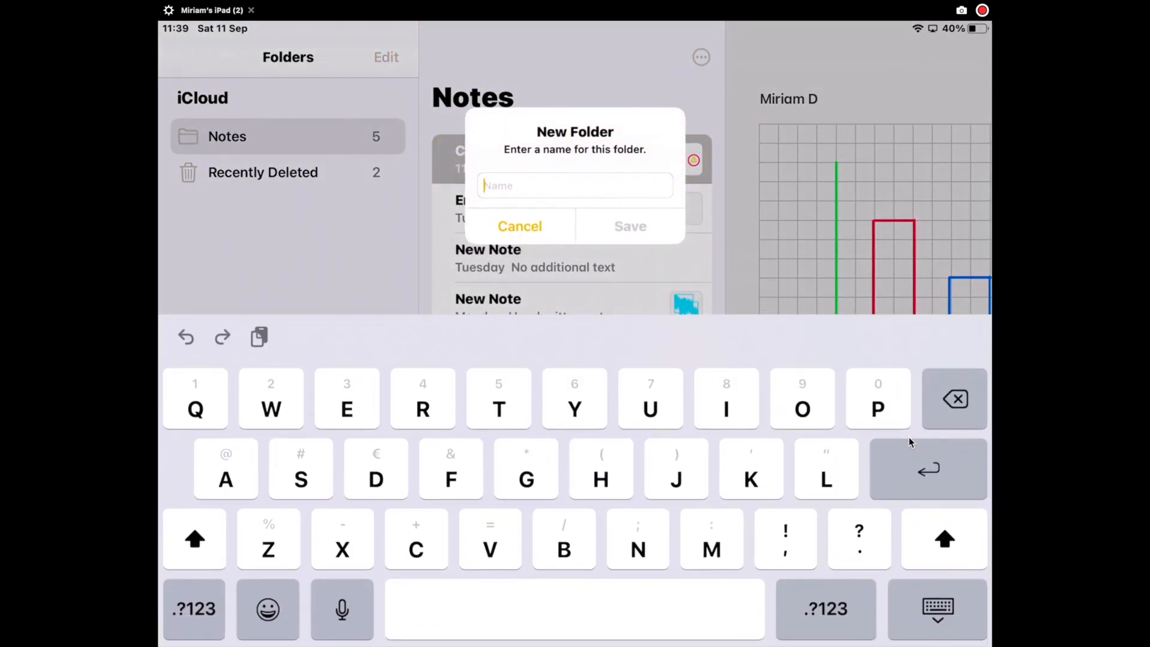
{"action": "type", "text": "Maths Not"}
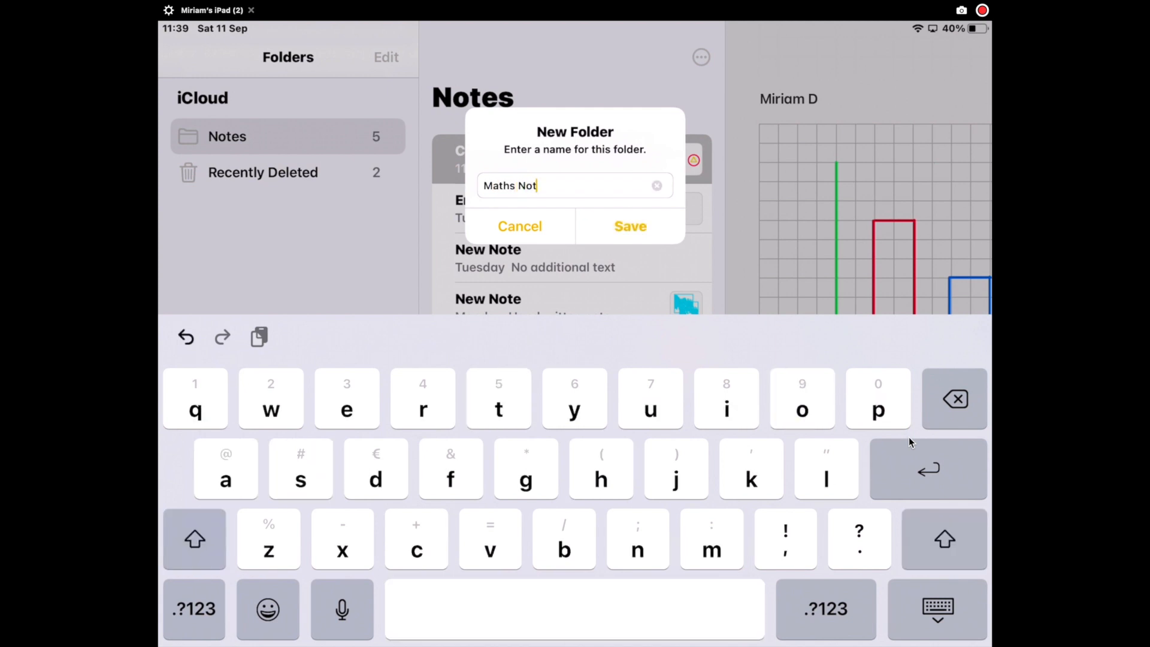
{"action": "left_click", "coordinate": [629, 225]}
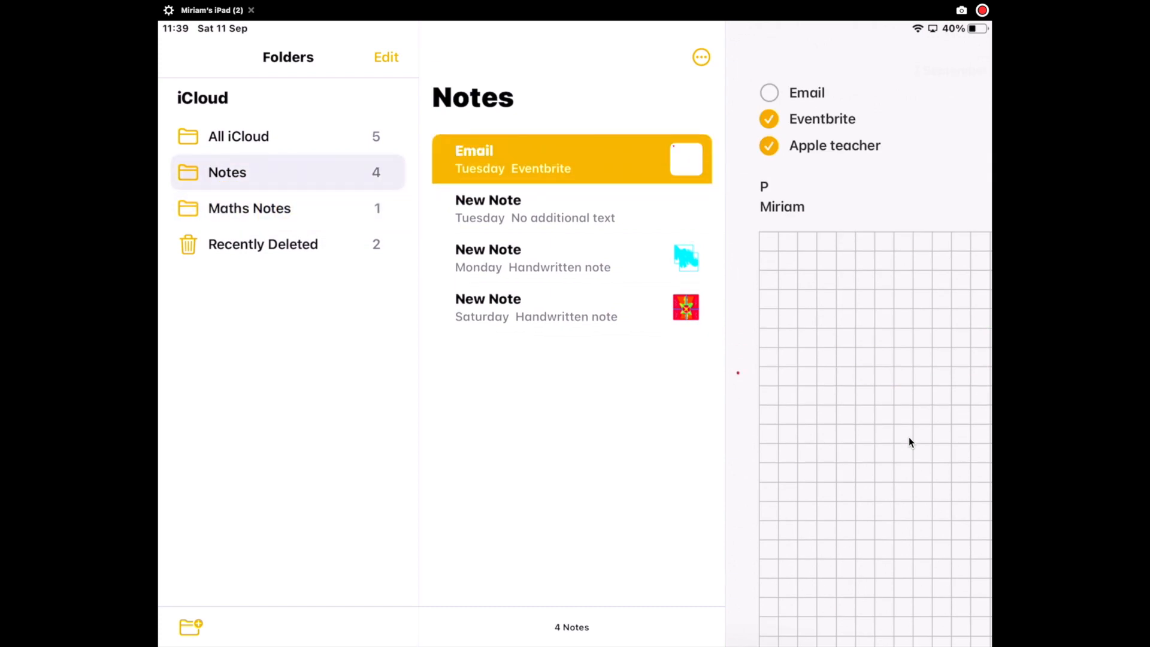
{"action": "left_click", "coordinate": [249, 208]}
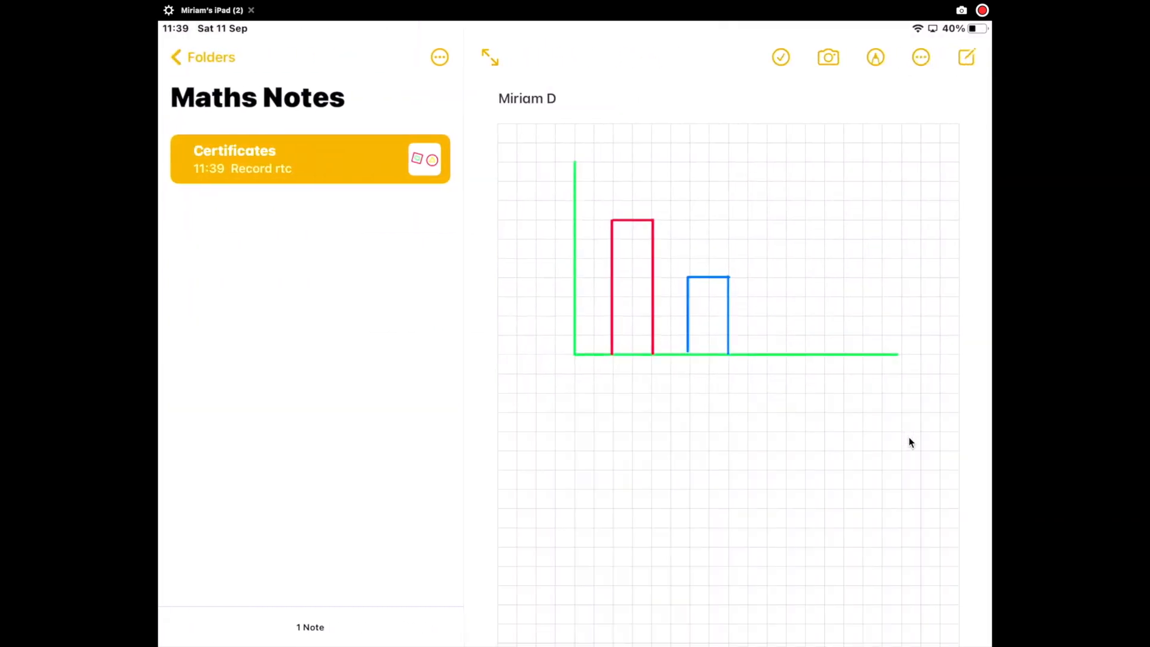